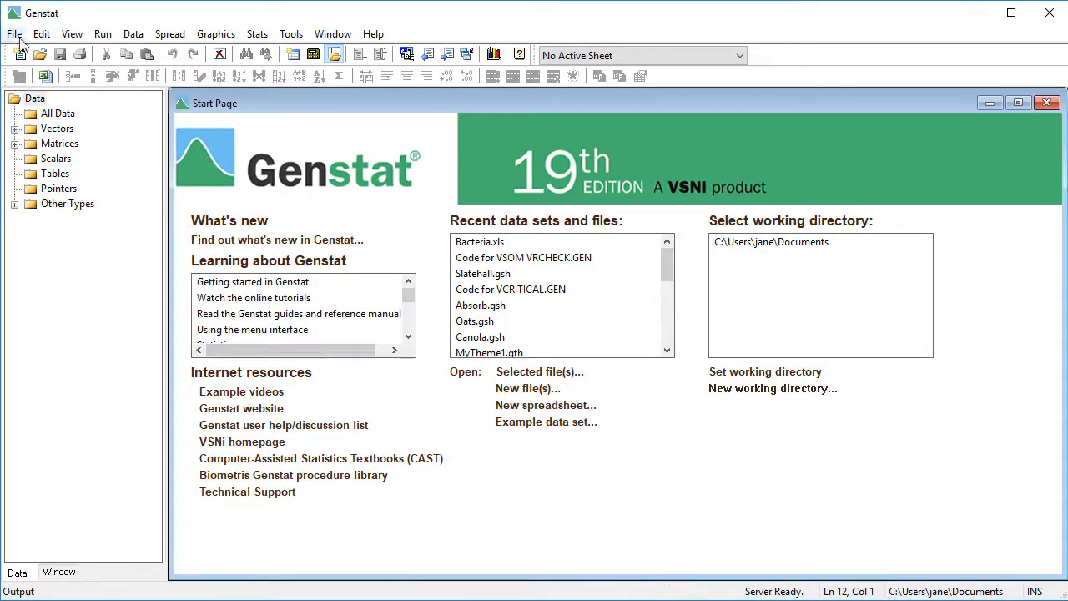
# Open the File menu and choose Open to bring up the Open File dialog
pyautogui.click(13, 34)
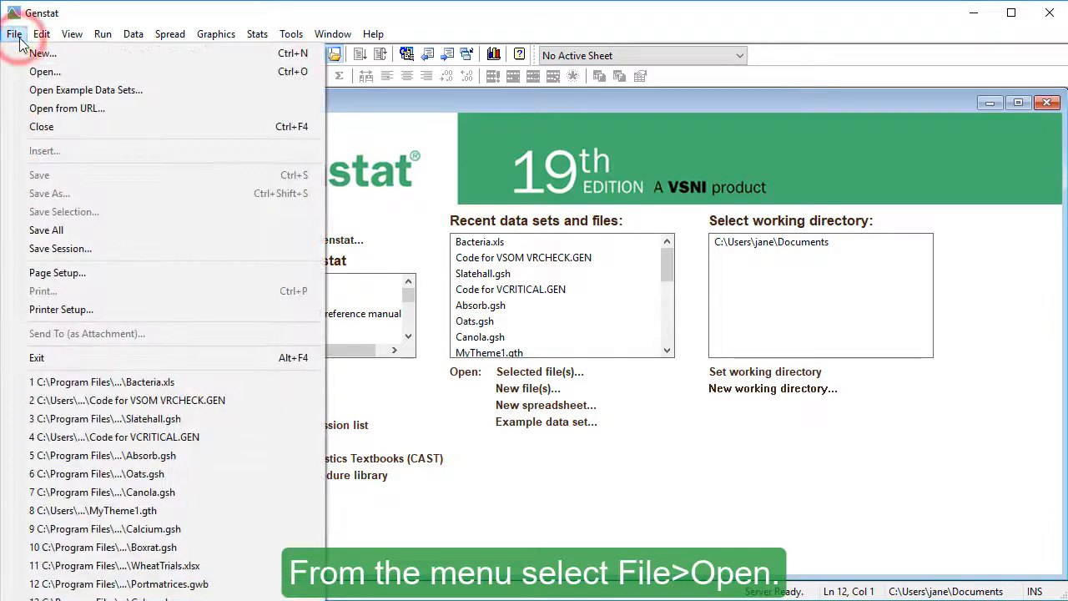
pyautogui.moveTo(45, 72)
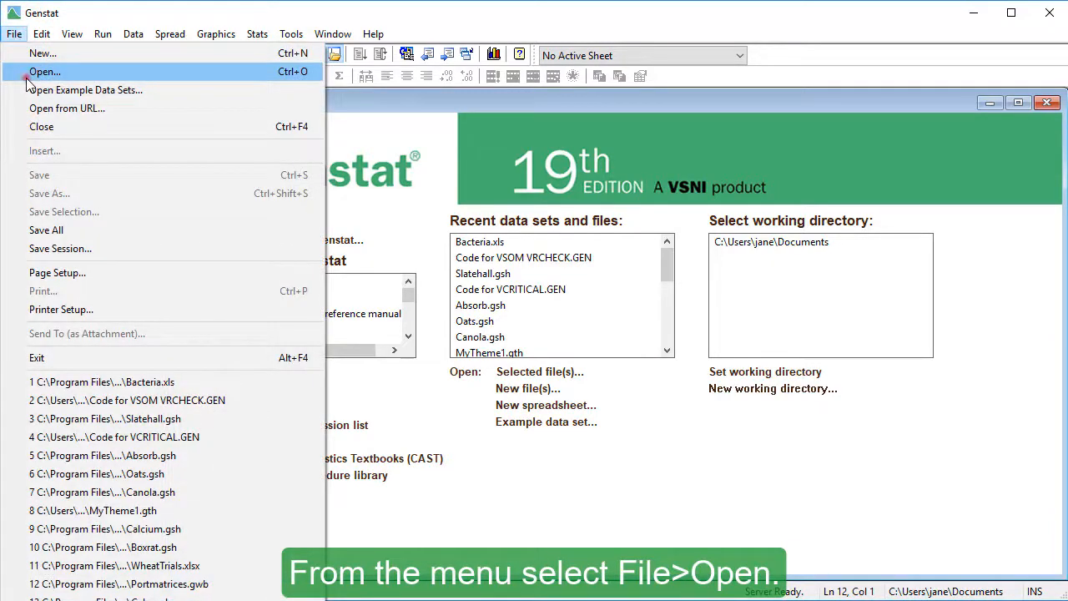
pyautogui.click(44, 71)
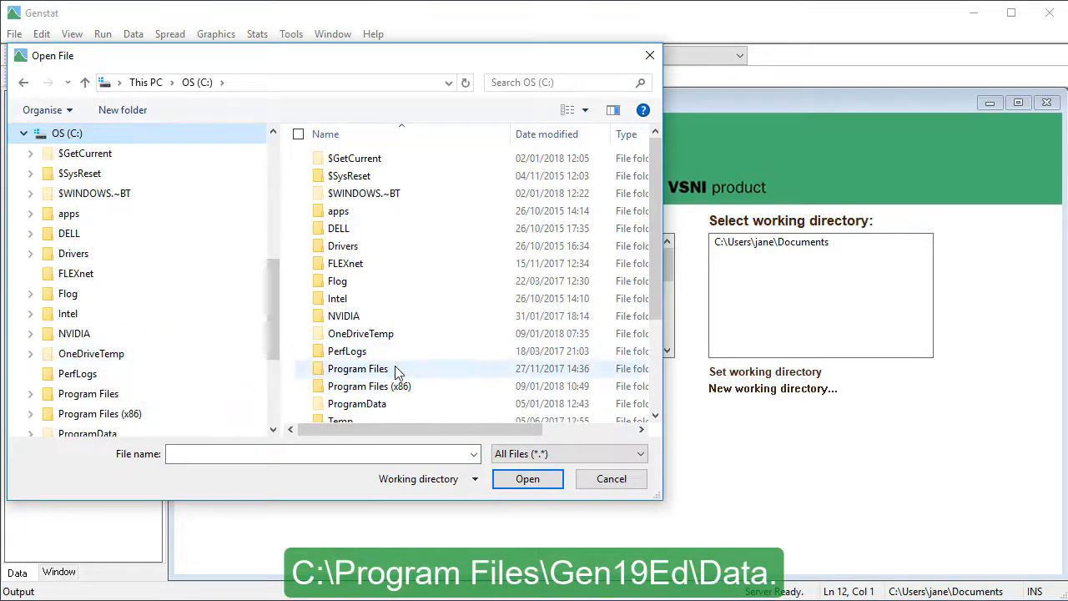
# Browse to Program Files\Gen19Ed\Data and open Bacteria.xls for import
pyautogui.doubleClick(357, 368)
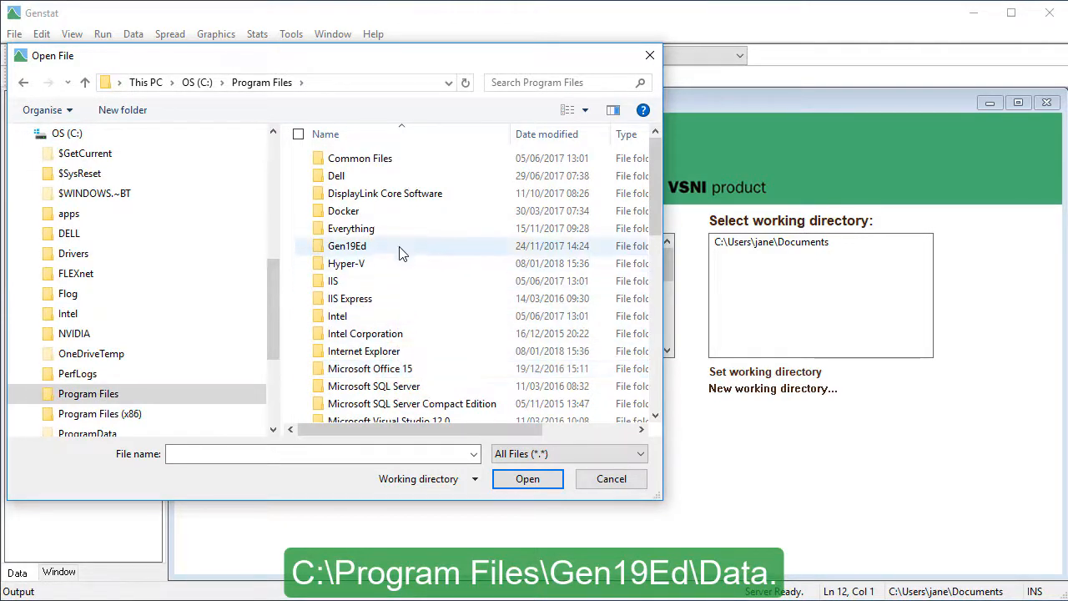
pyautogui.doubleClick(347, 245)
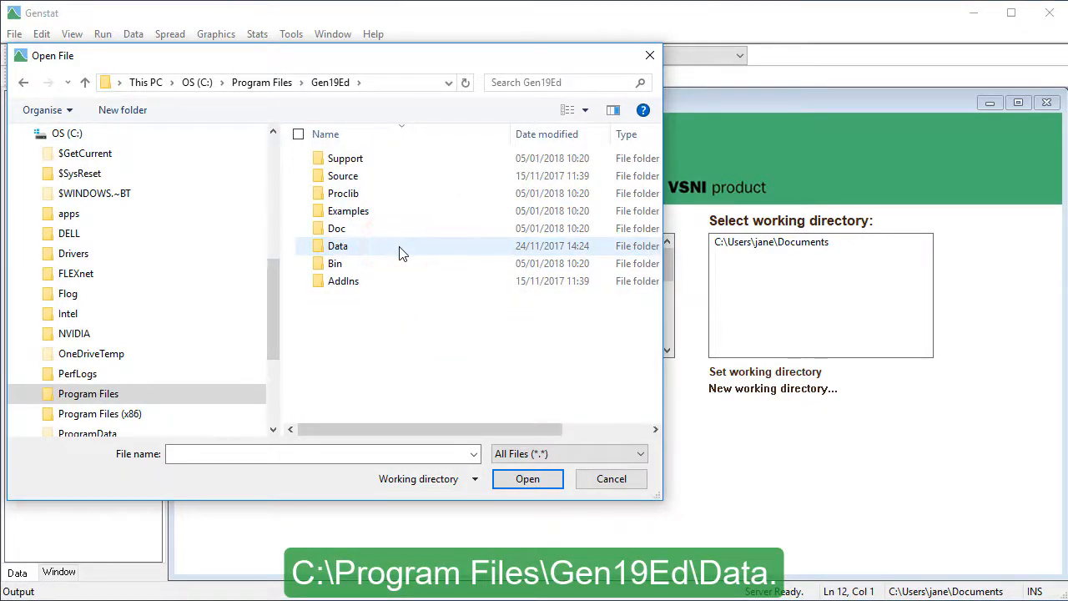
pyautogui.doubleClick(337, 245)
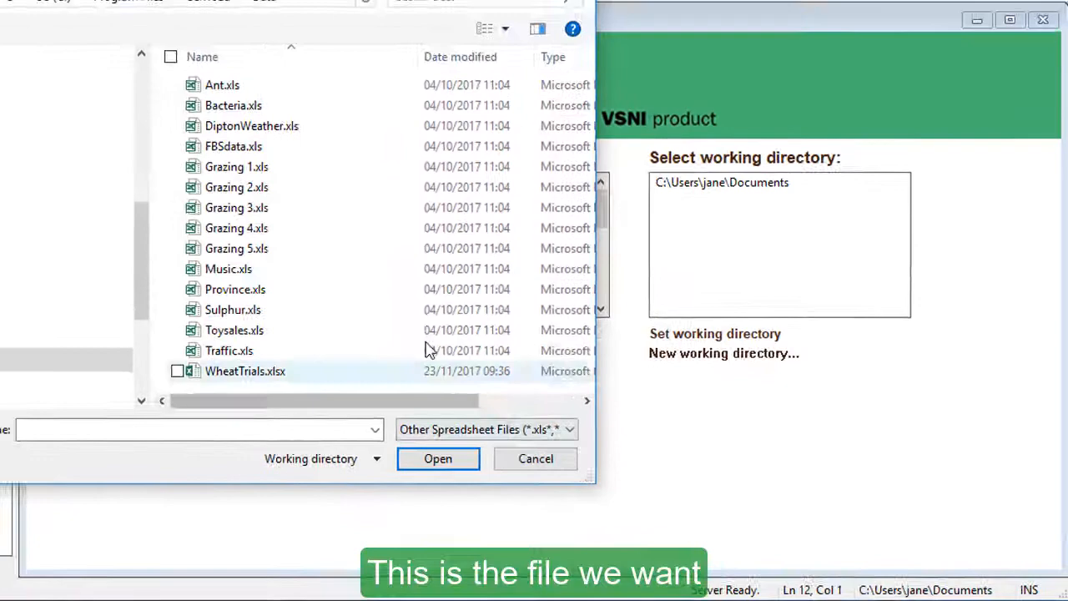
pyautogui.click(351, 175)
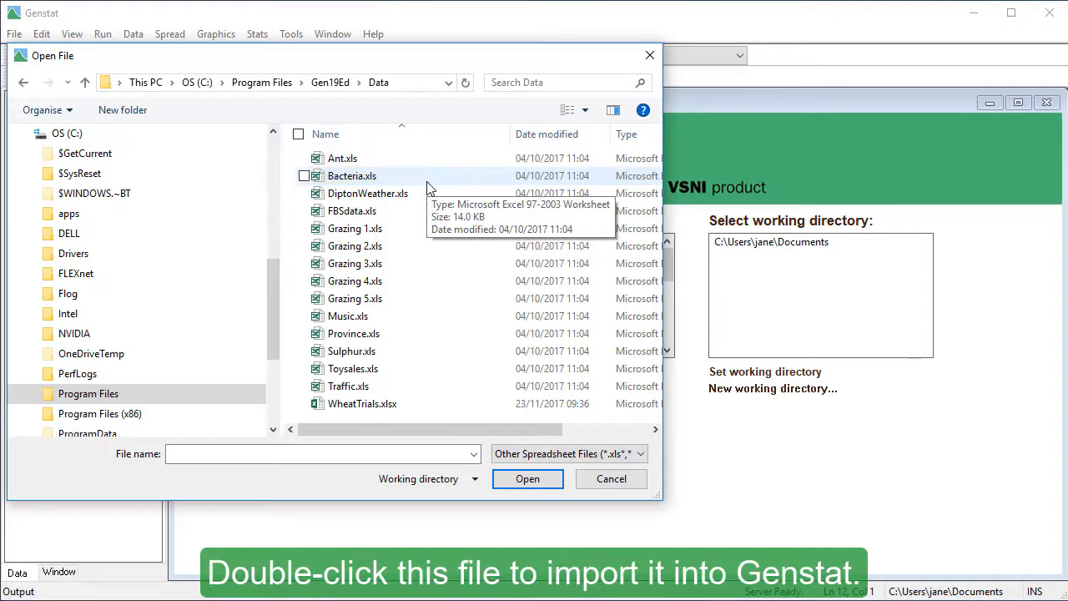
pyautogui.doubleClick(351, 175)
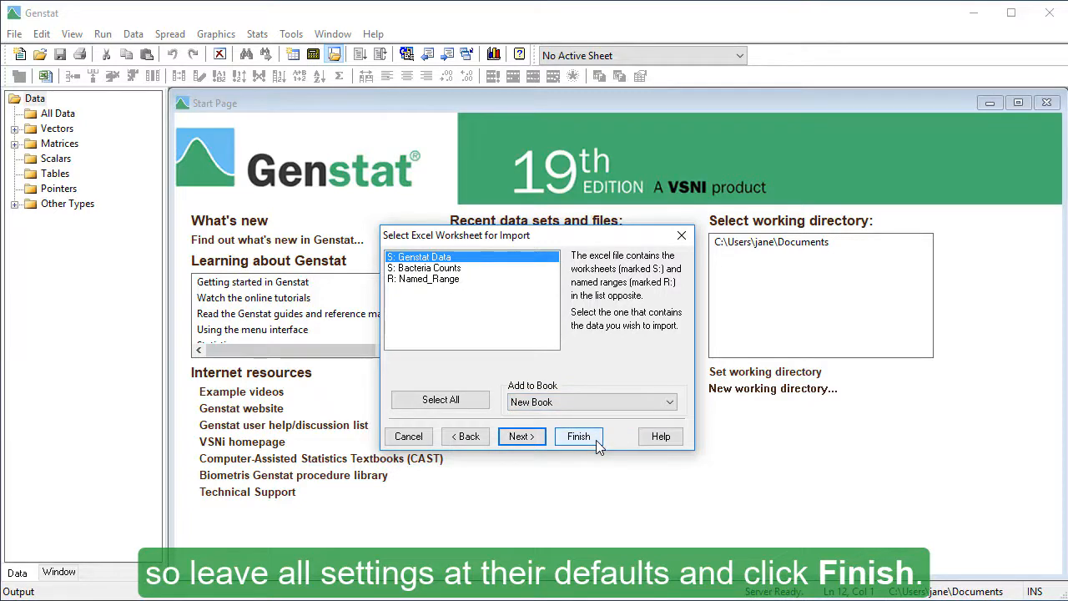
# Accept the default import of the Genstat Data worksheet into a new book
pyautogui.click(578, 436)
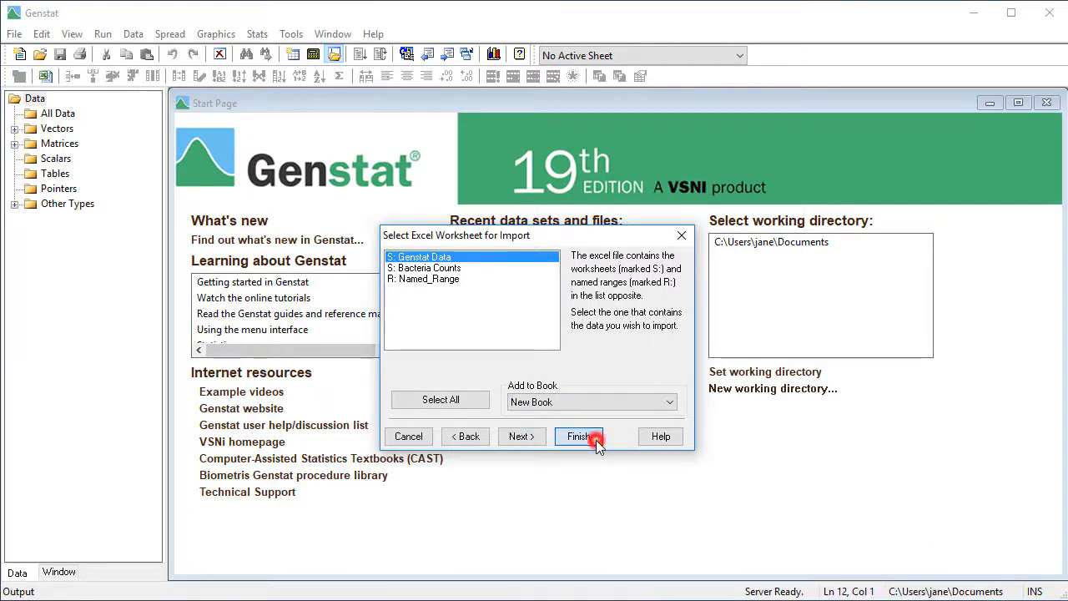
# Confirm the import so Bacteria.xls appears as a spreadsheet with counts and crop columns
pyautogui.click(577, 437)
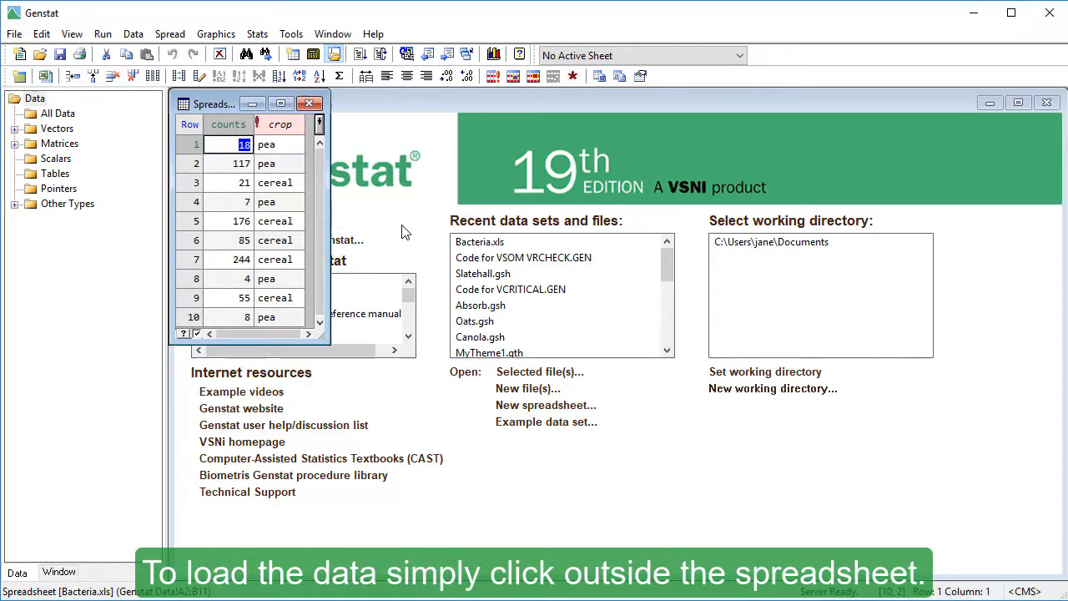
# Load the spreadsheet so crop and counts appear under All Data
pyautogui.click(401, 225)
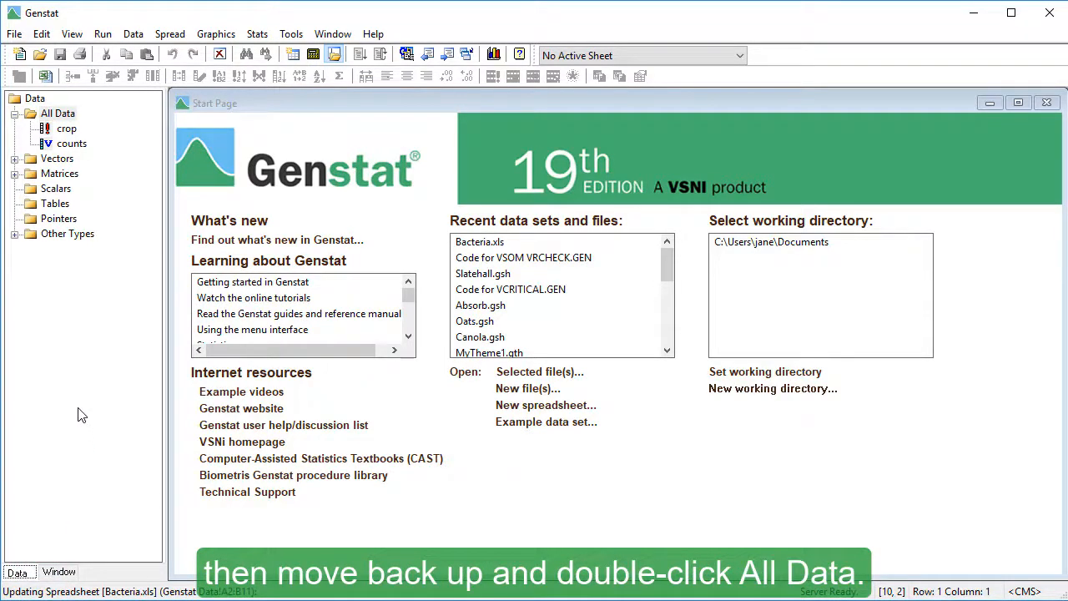
pyautogui.moveTo(130, 154)
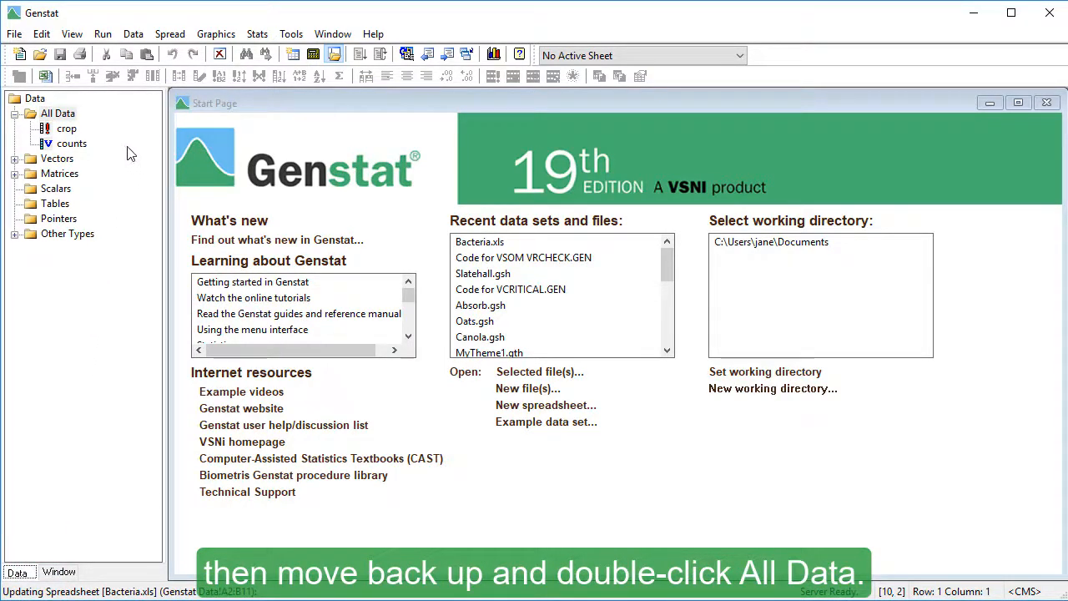